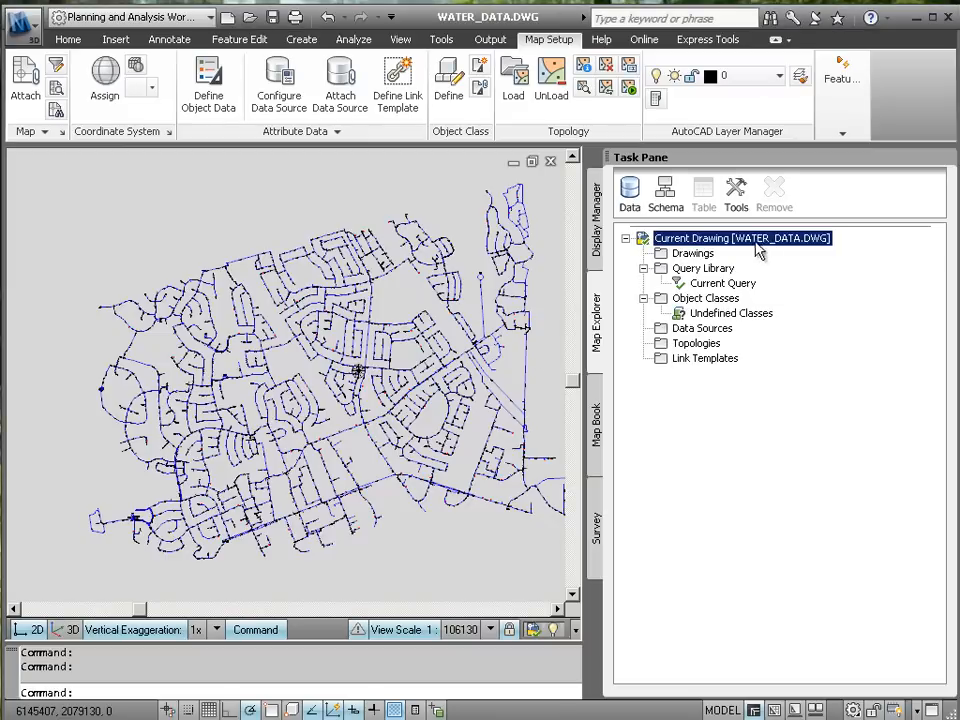
mouse_move(344, 390)
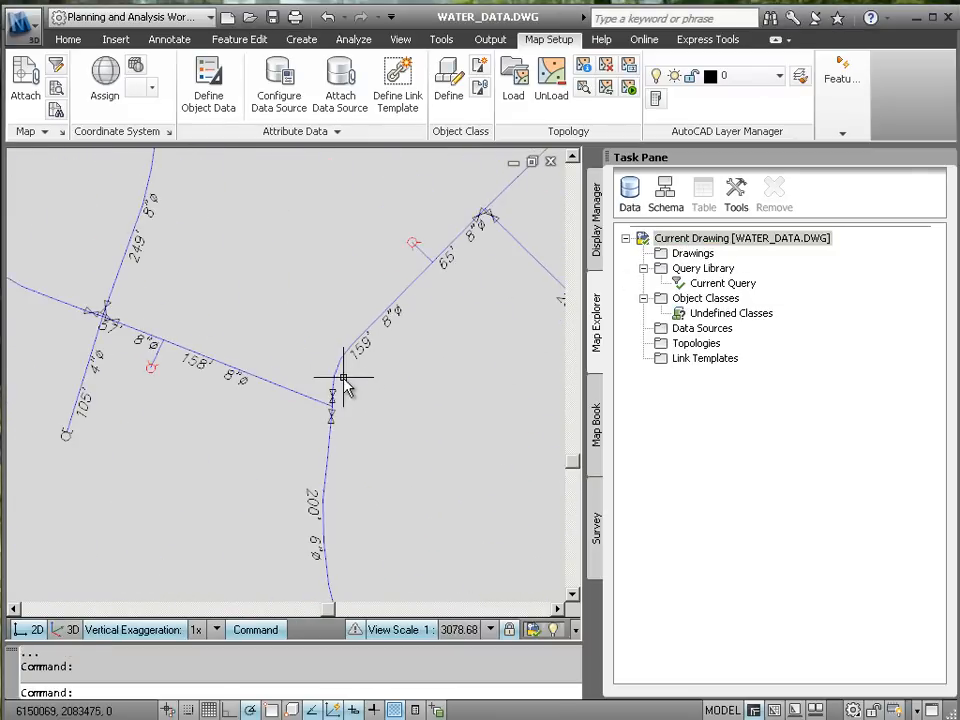
Inspect a water main polyline's properties, confirming its layer and 8-inch OD:WATER diameter
right_click(338, 378)
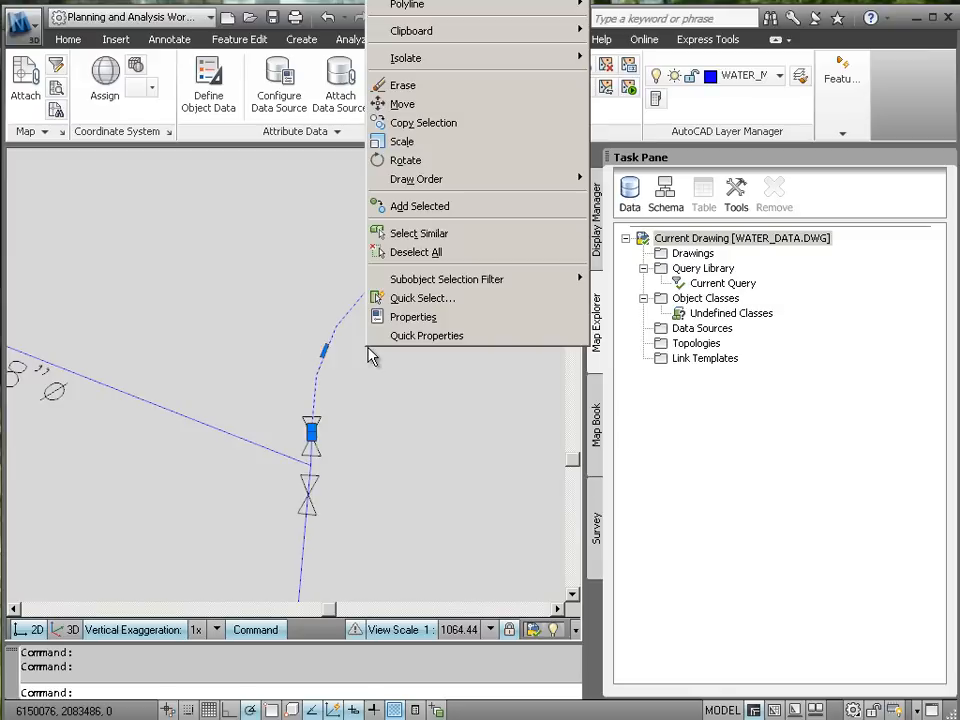
click(412, 316)
text(8)
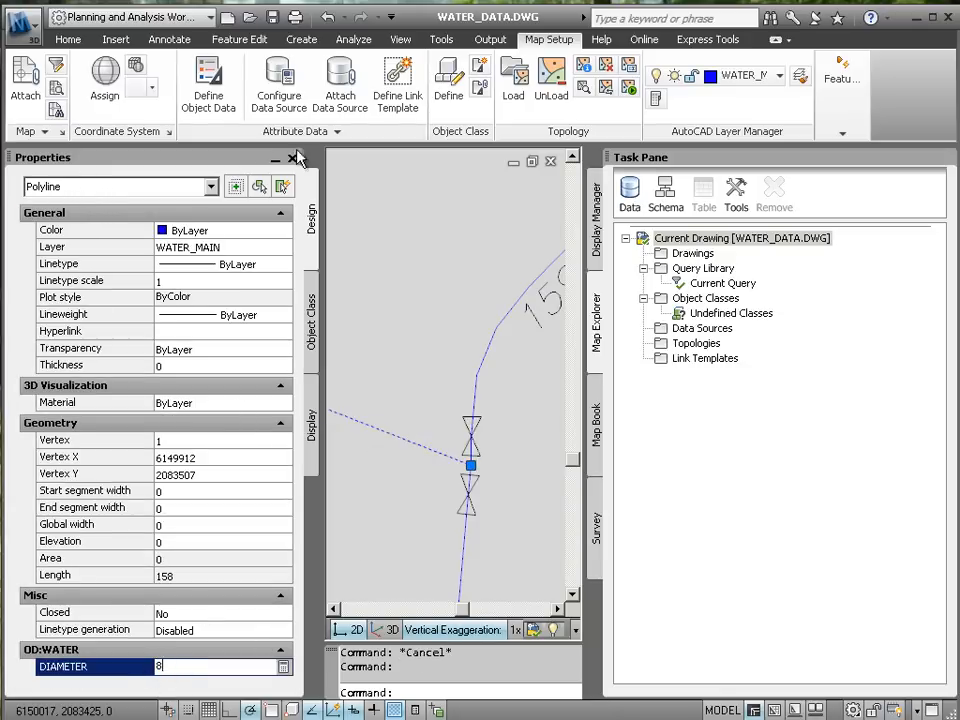
click(296, 158)
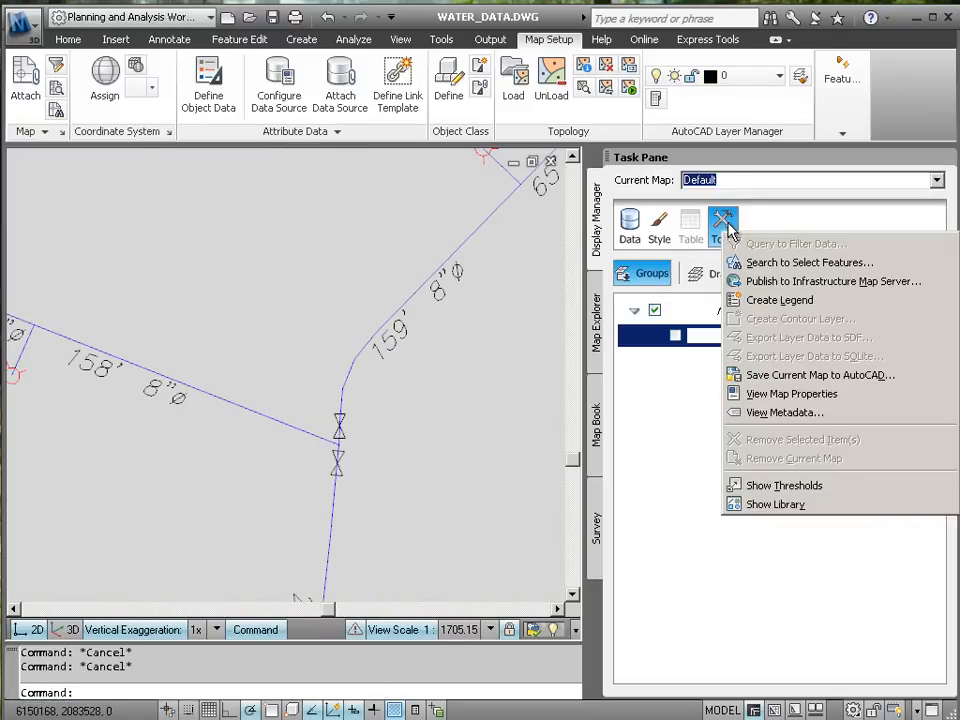
mouse_move(832, 280)
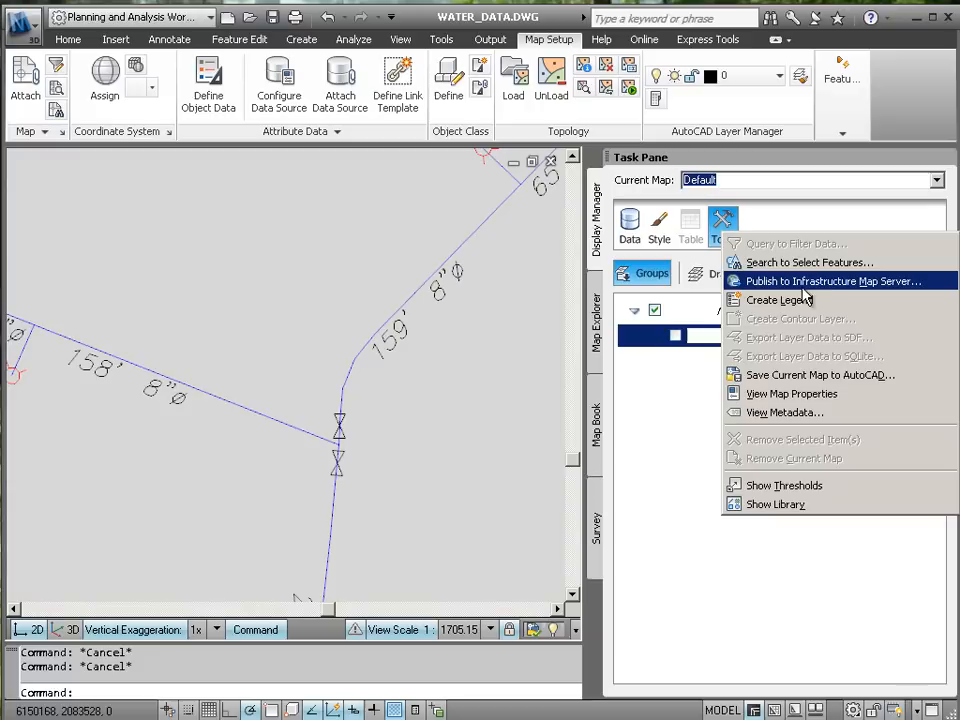
mouse_move(920, 290)
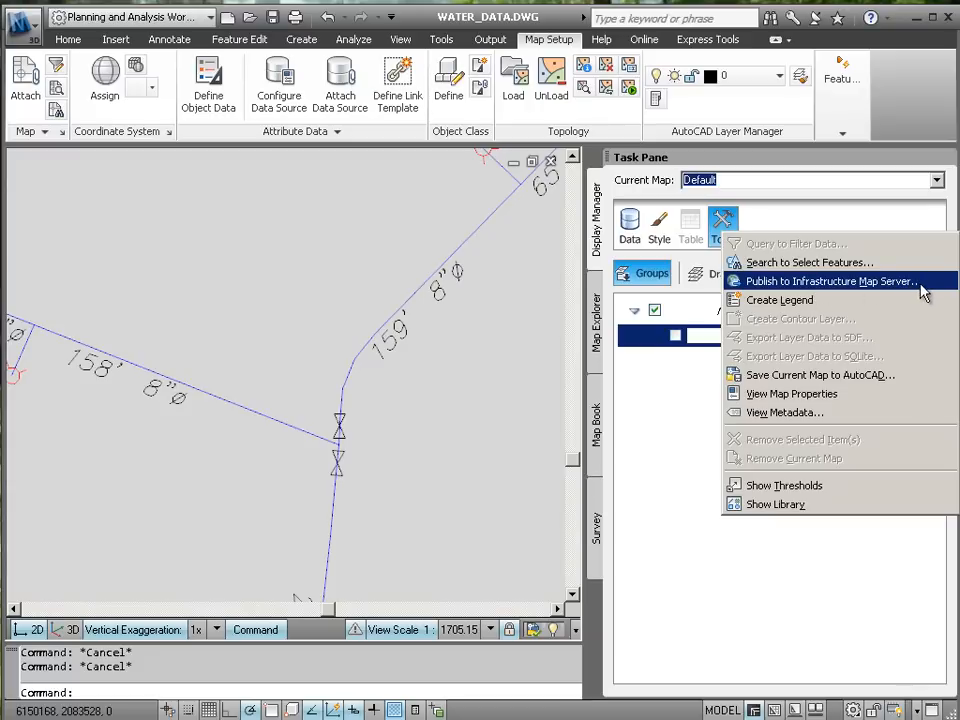
Launch Publish to Infrastructure Map Server from the Display Manager Tools menu
click(830, 280)
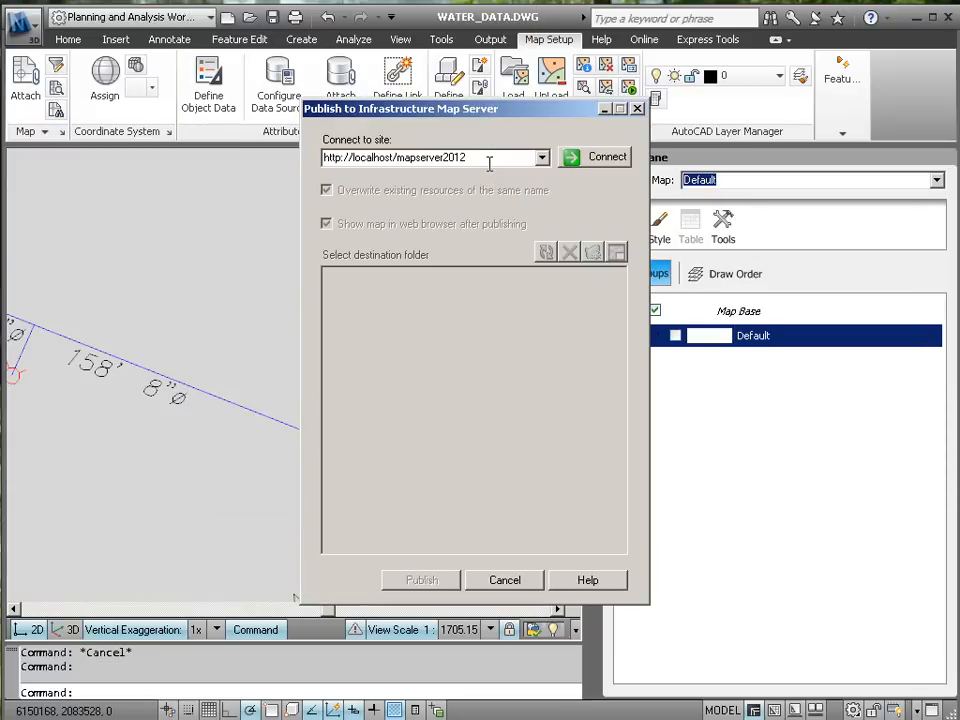
Connect to localhost as Administrator and publish the map into the Redding folder
click(604, 156)
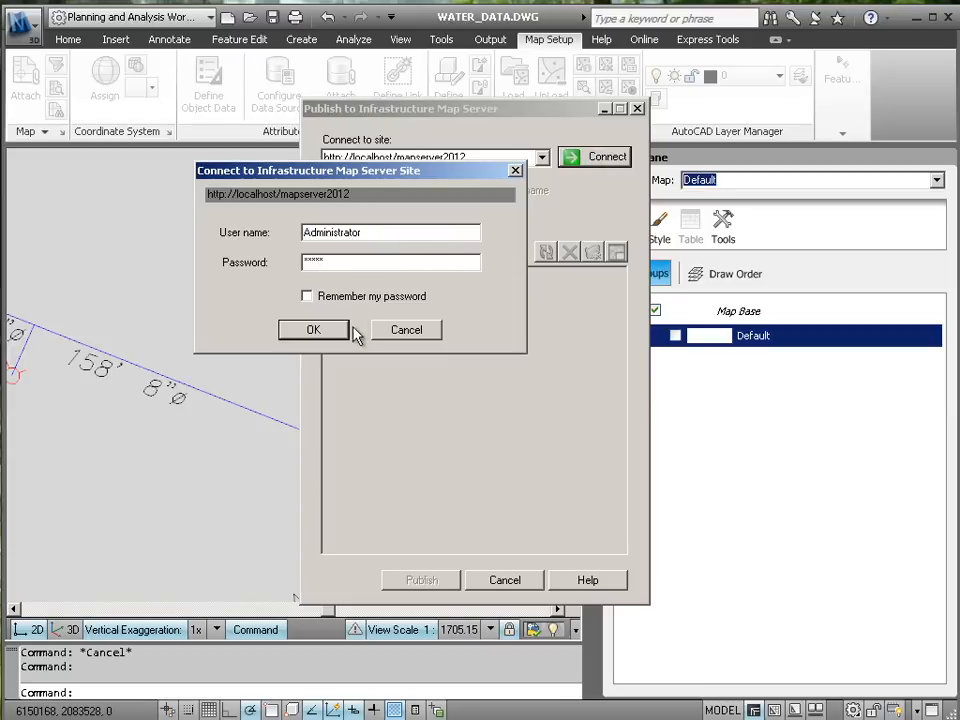
click(312, 328)
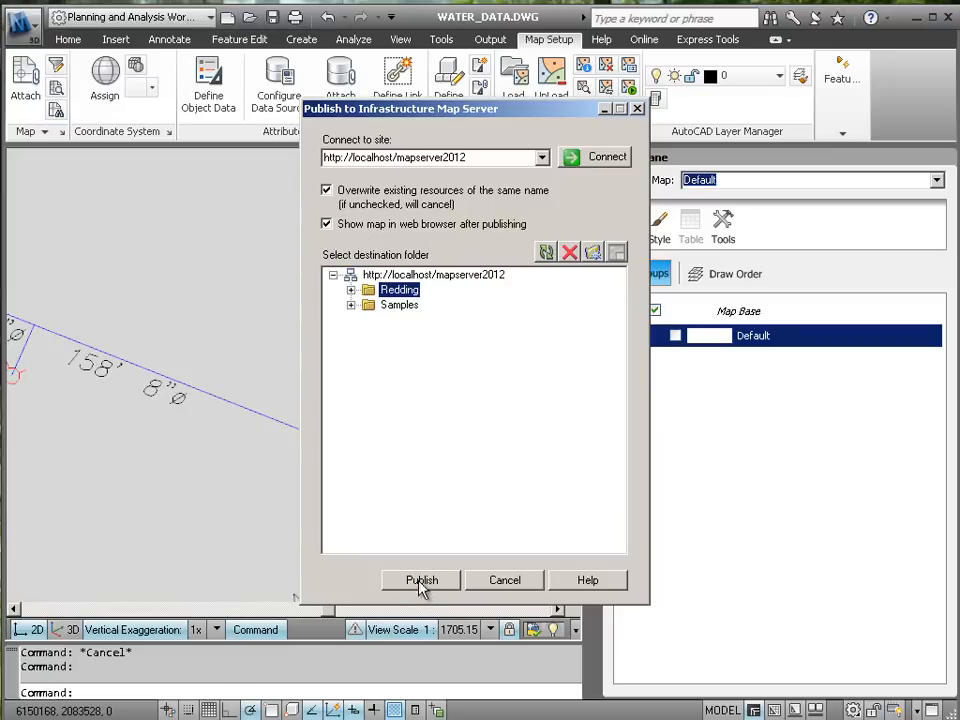
click(420, 580)
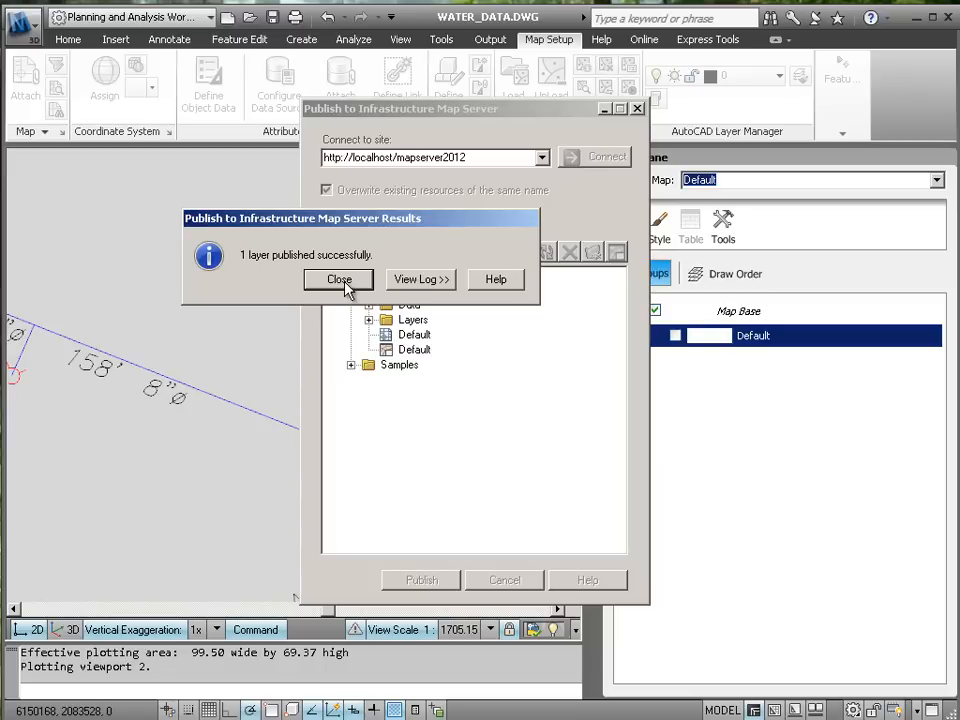
click(338, 280)
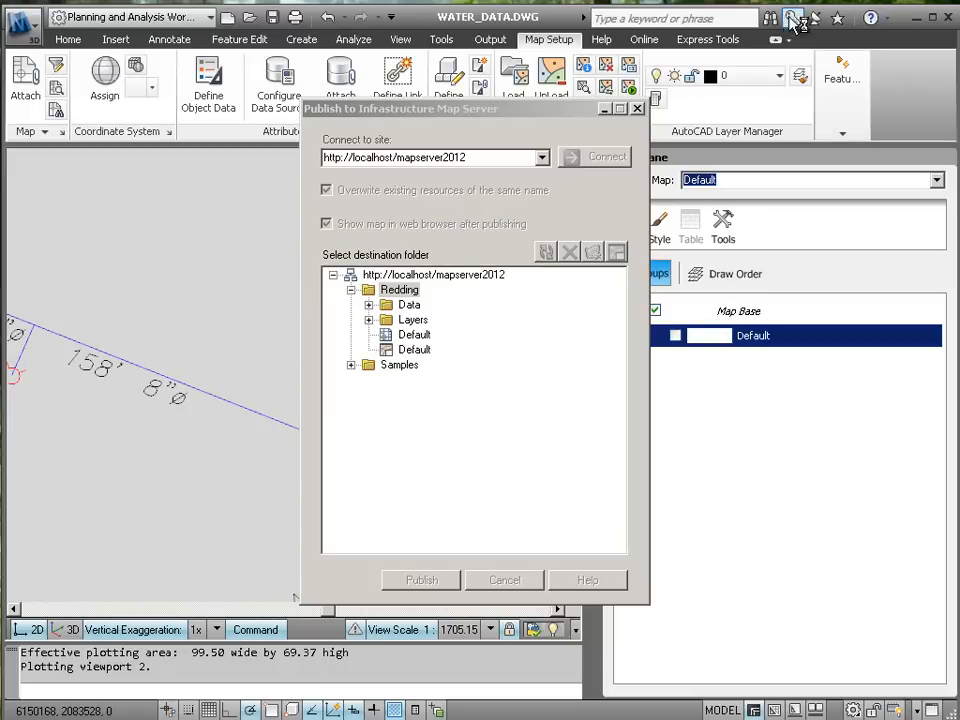
click(420, 580)
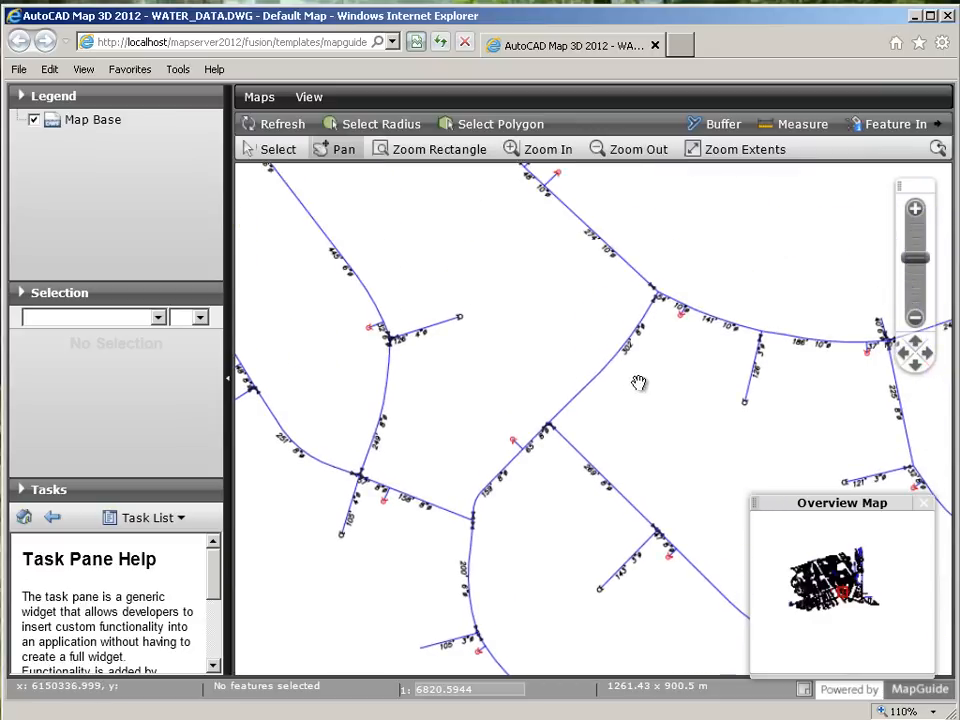
Zoom the browser viewer onto one pipe showing its 6-inch label and ready feature selection
drag(640, 384, 592, 508)
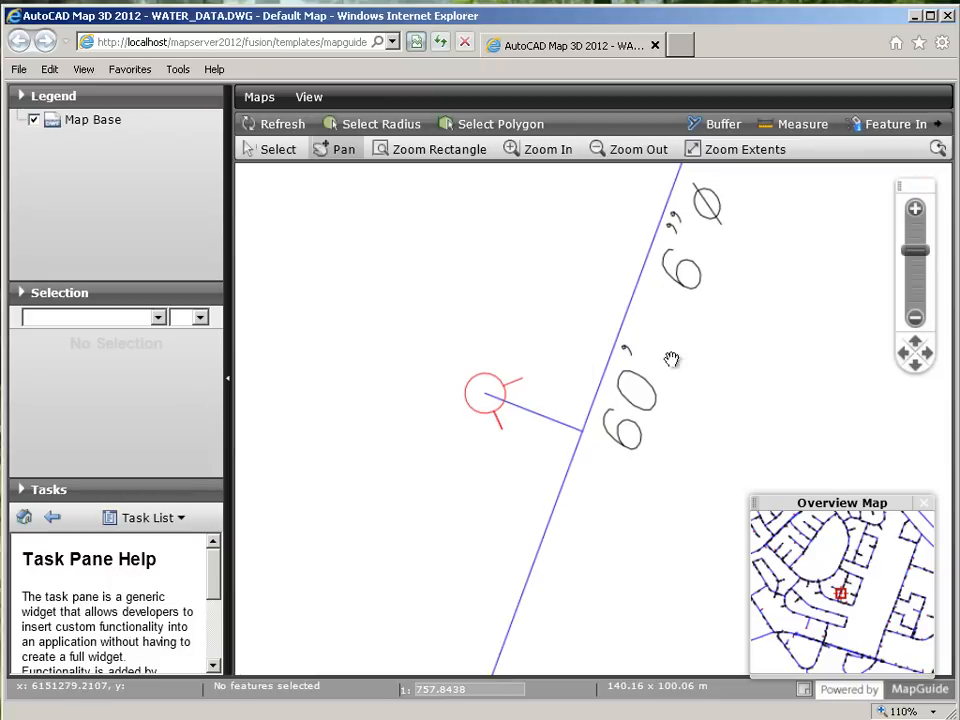
click(278, 148)
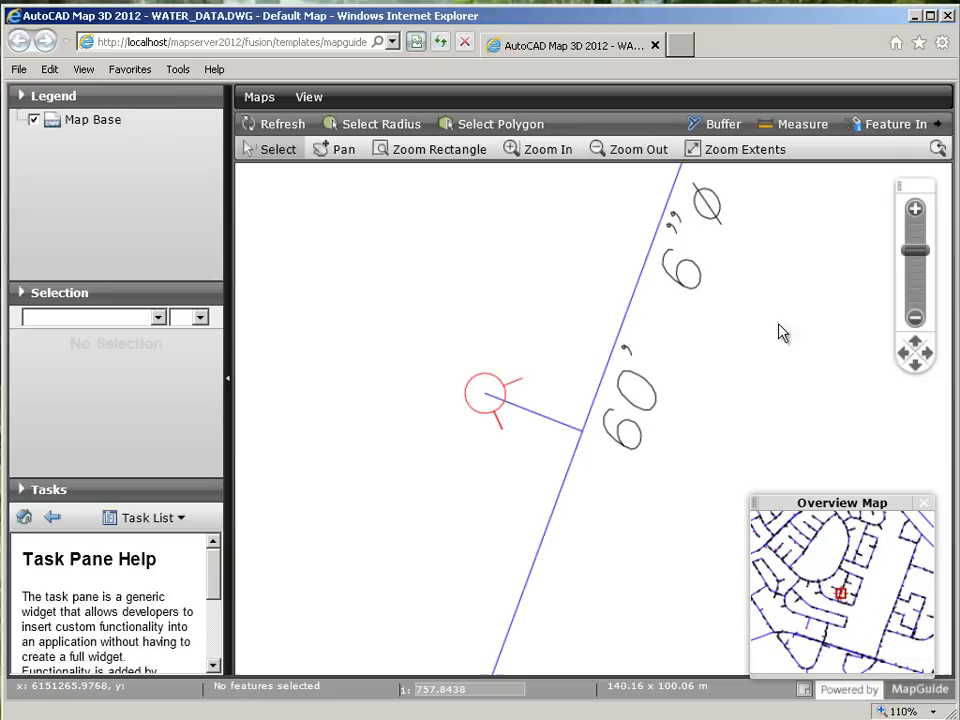
mouse_move(570, 350)
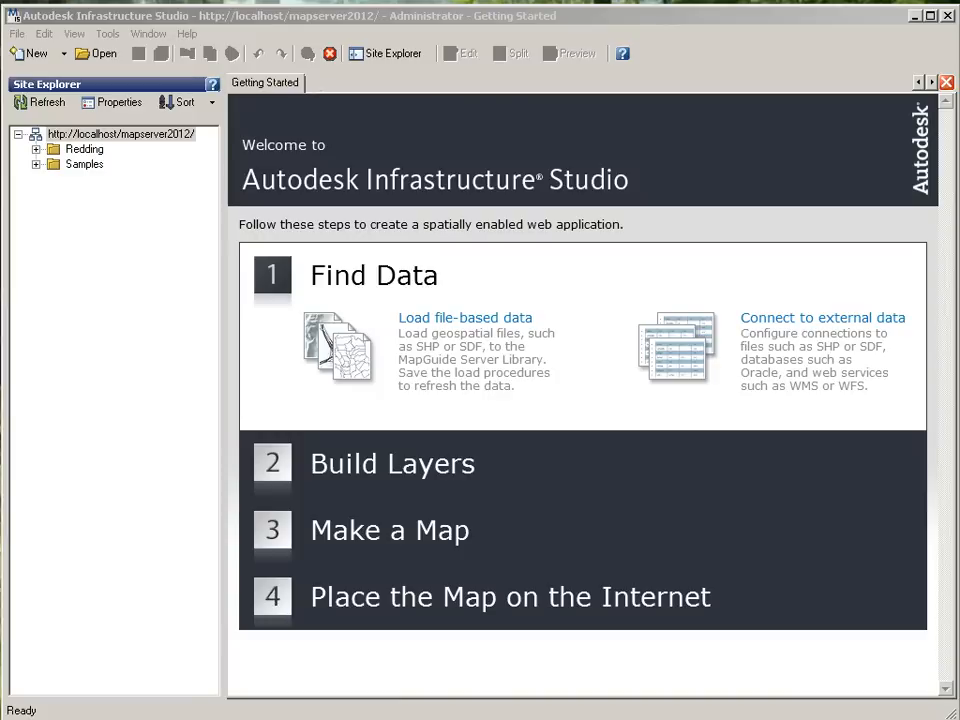
mouse_move(176, 232)
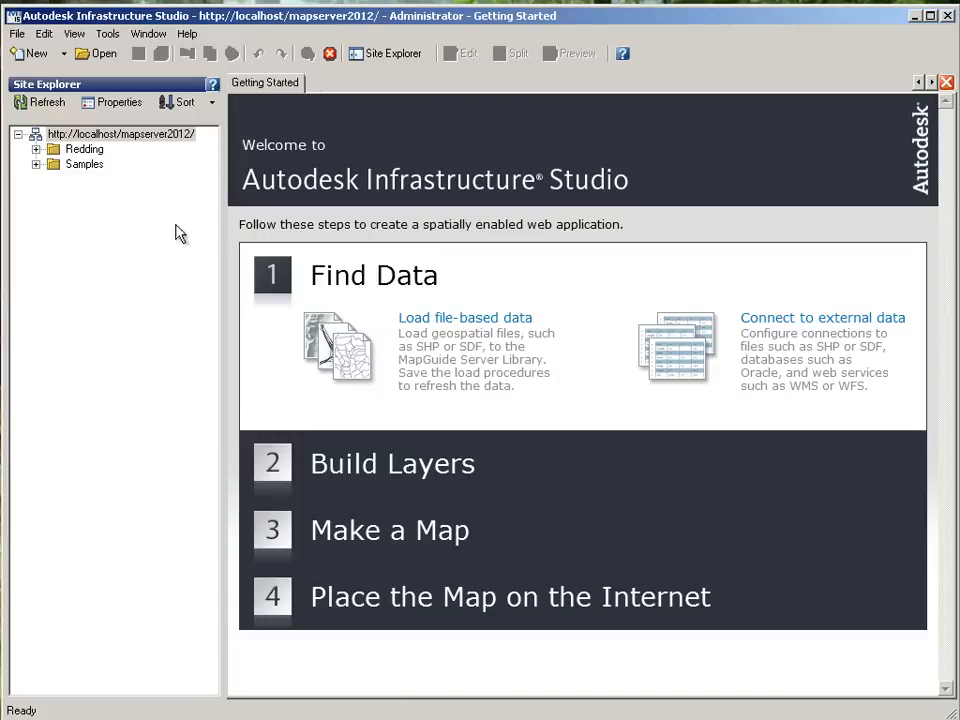
Review the Redding Map Base drawing source with Map Base.dwf, then its Map Base layer
click(36, 148)
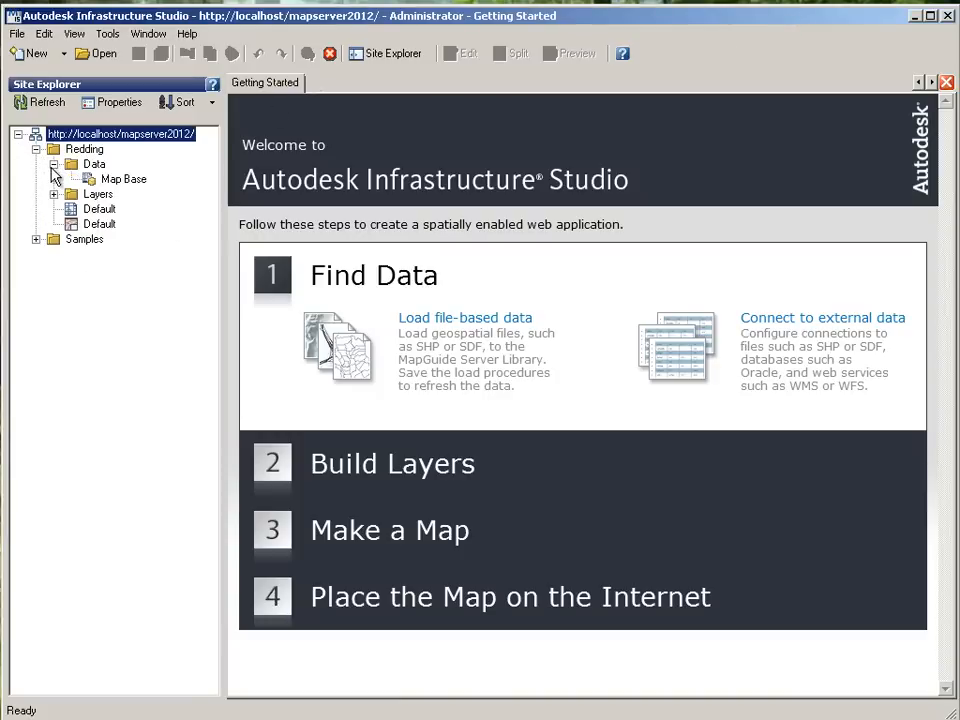
double_click(122, 178)
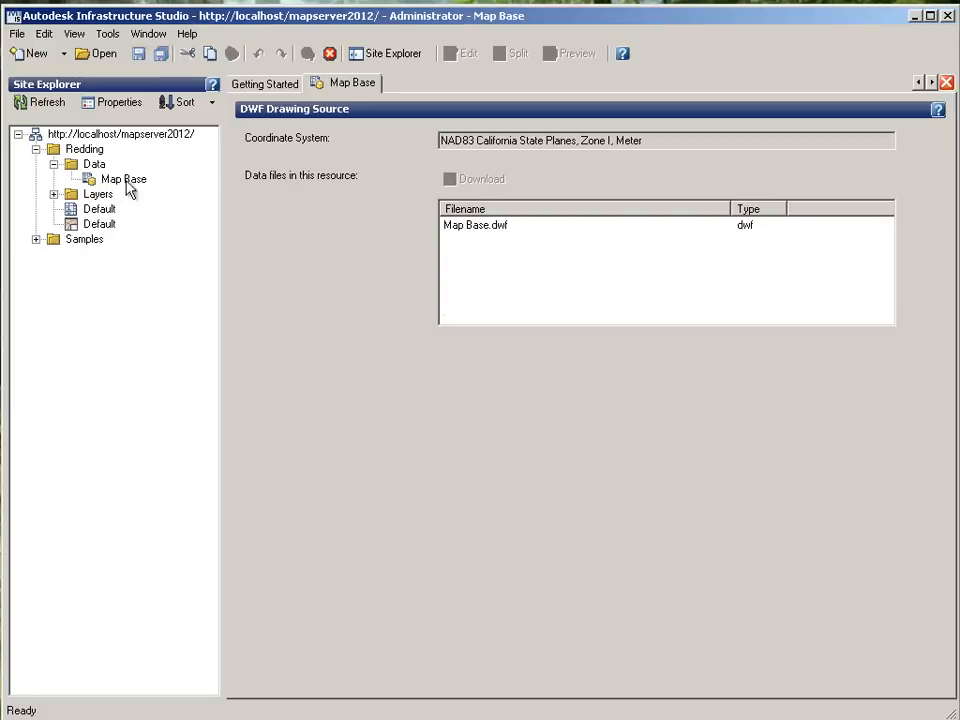
click(474, 224)
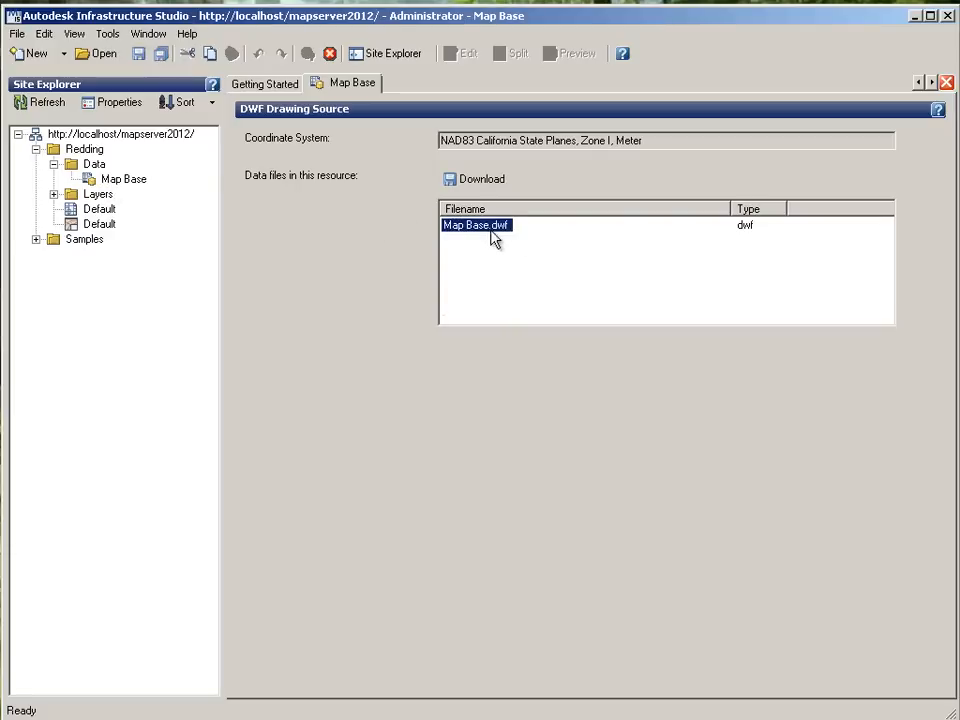
mouse_move(248, 216)
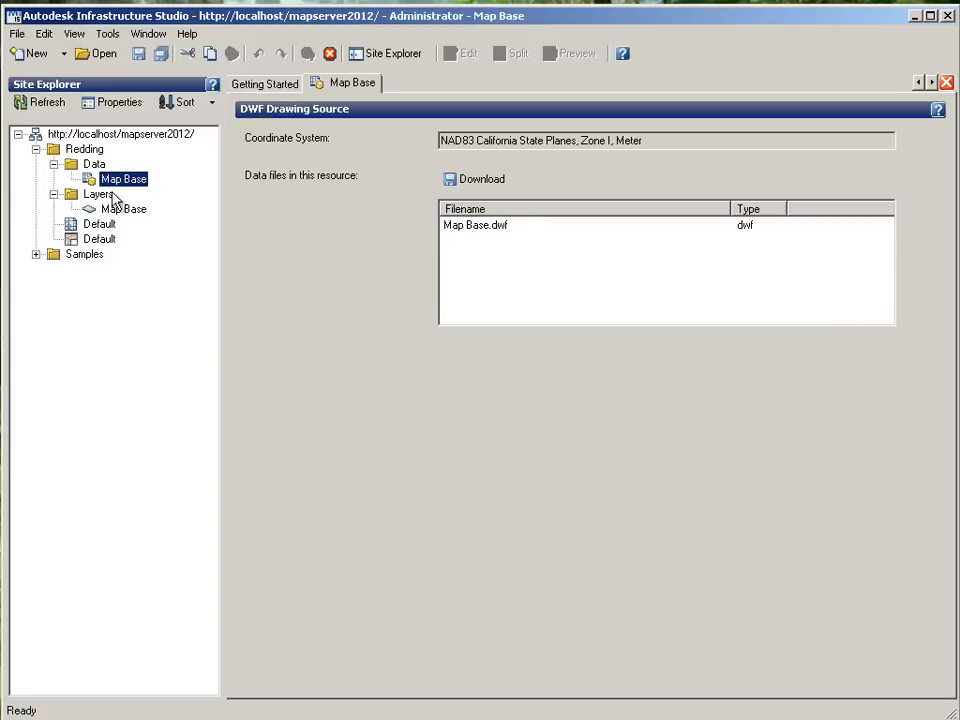
double_click(124, 210)
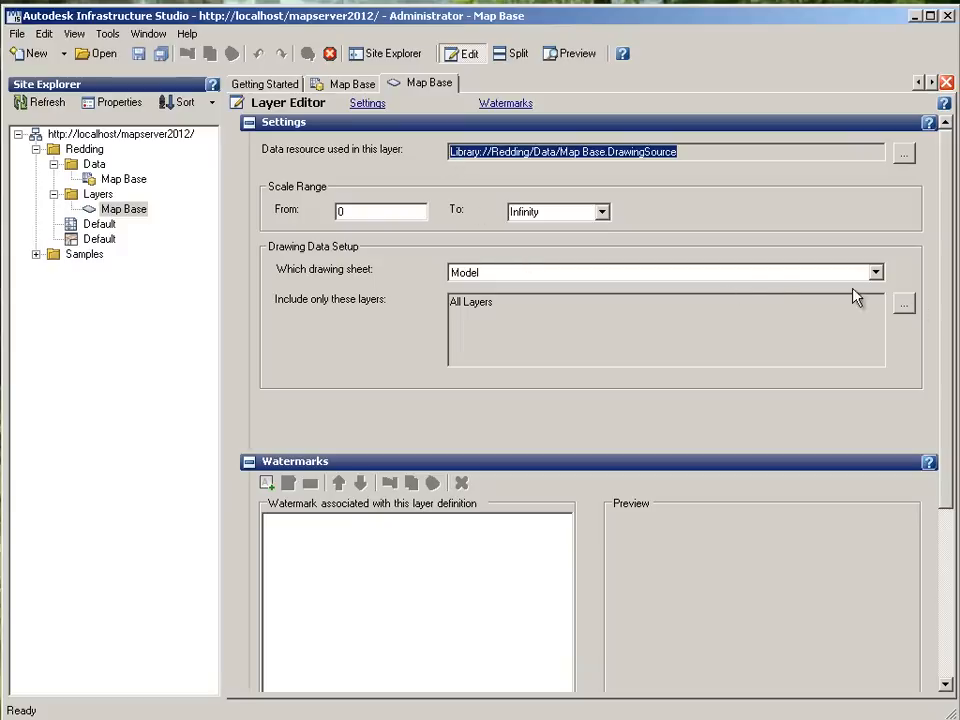
click(562, 306)
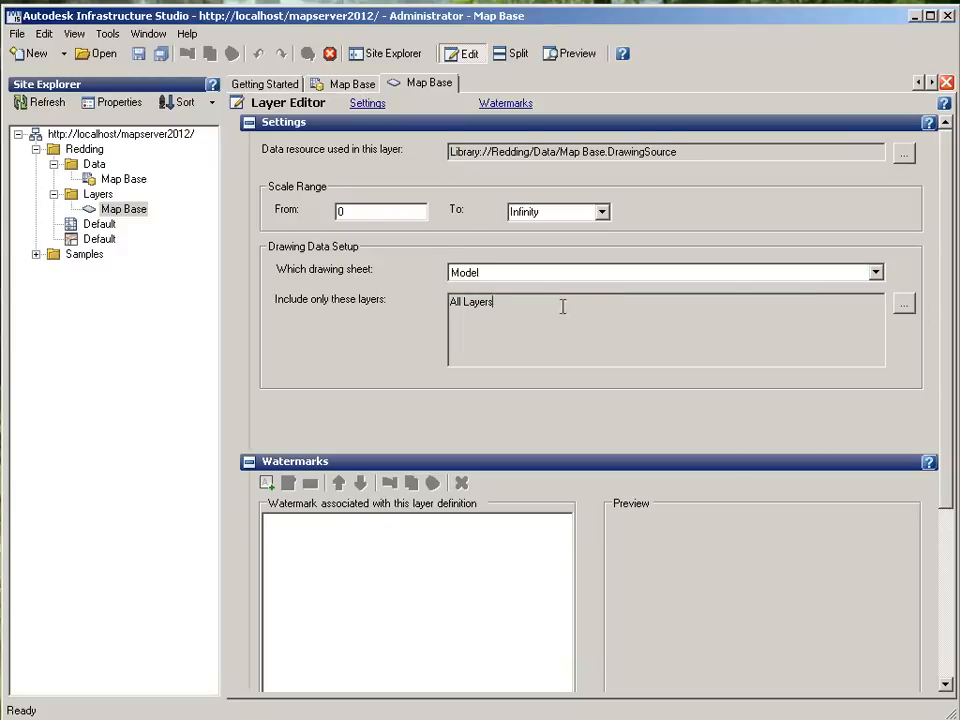
click(900, 304)
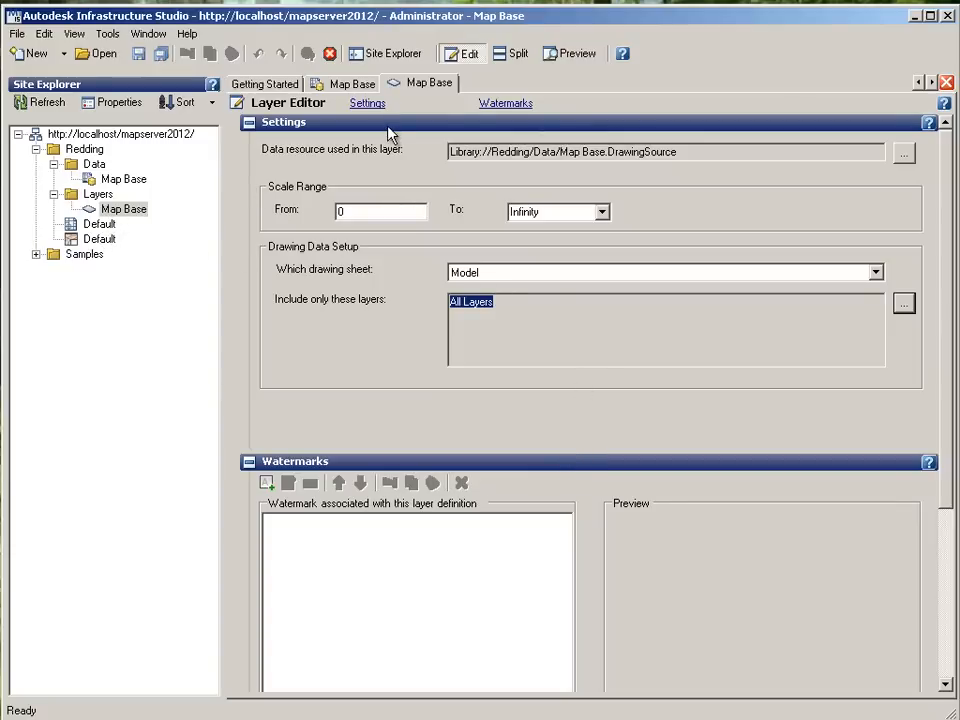
click(100, 224)
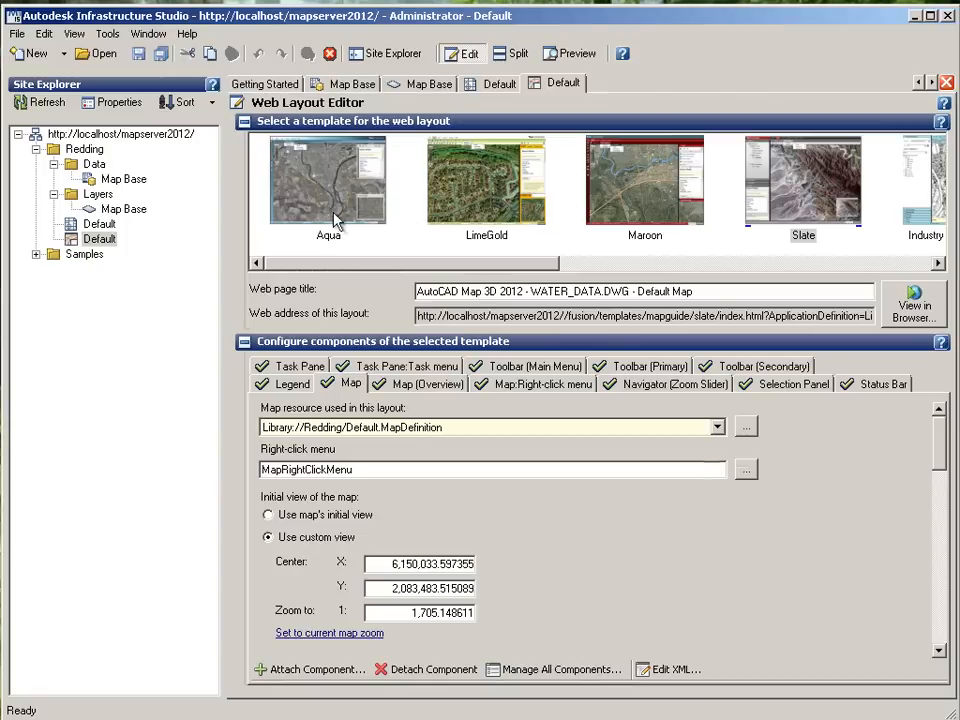
Apply the Aqua template to the Default web layout and load the Default map definition
click(912, 304)
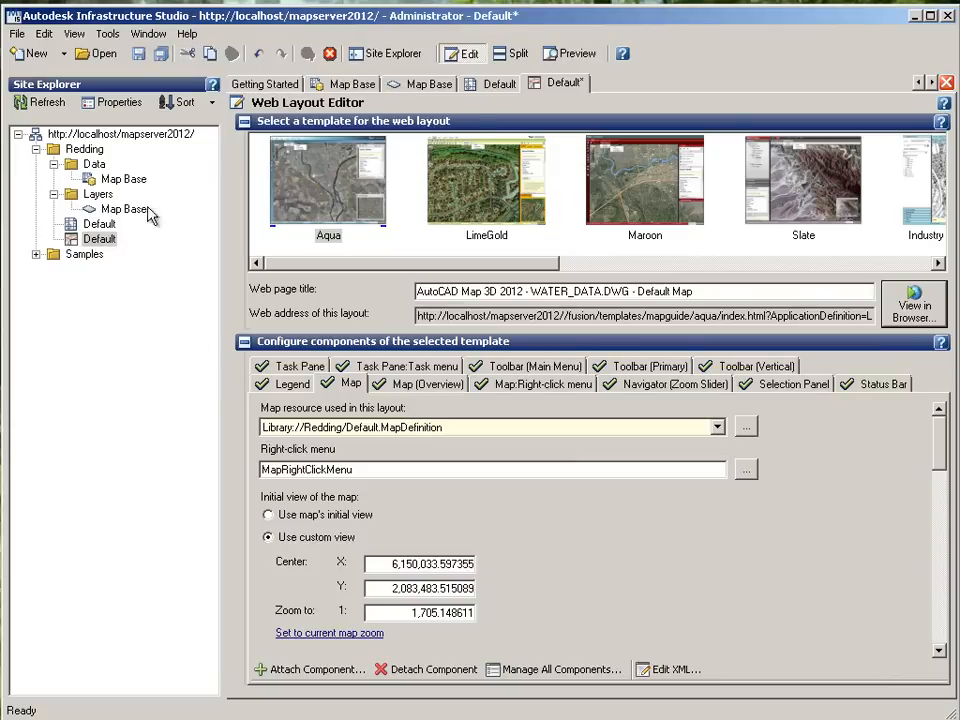
click(496, 84)
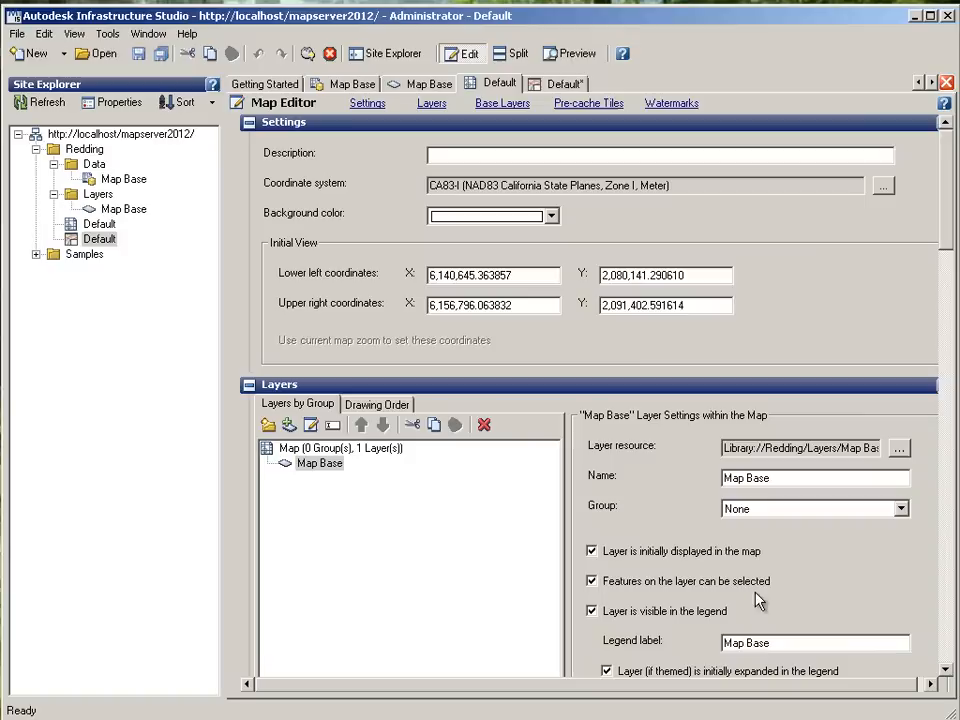
mouse_move(696, 588)
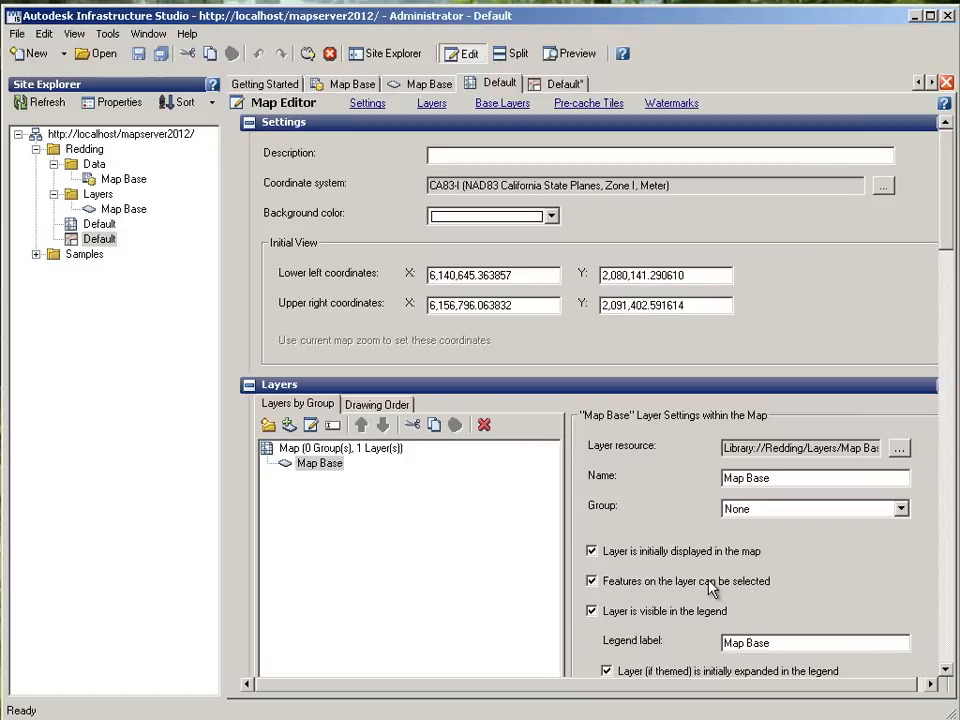
mouse_move(850, 122)
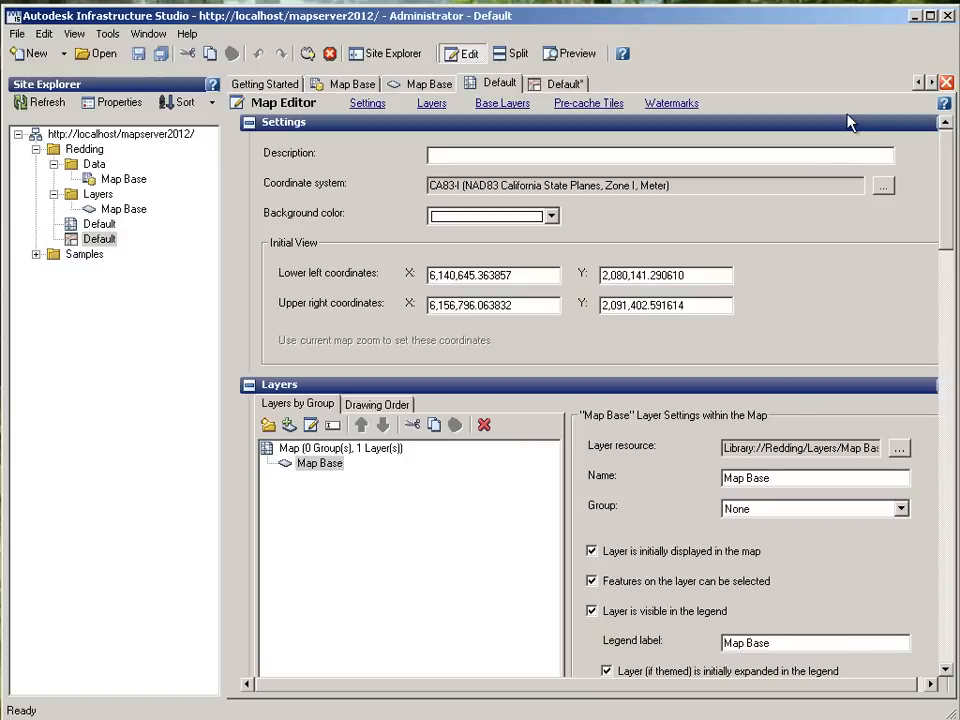